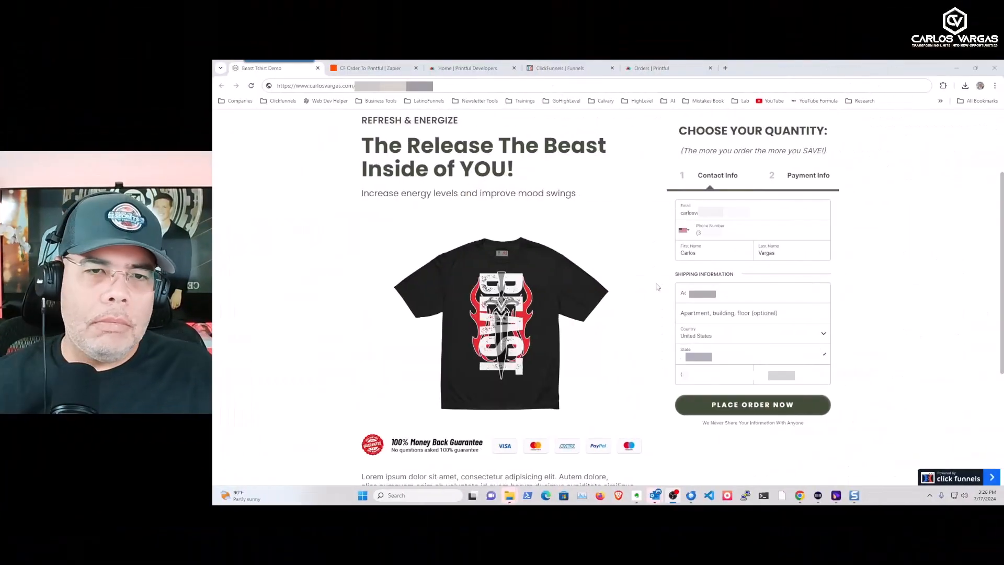
mouse_move(617, 259)
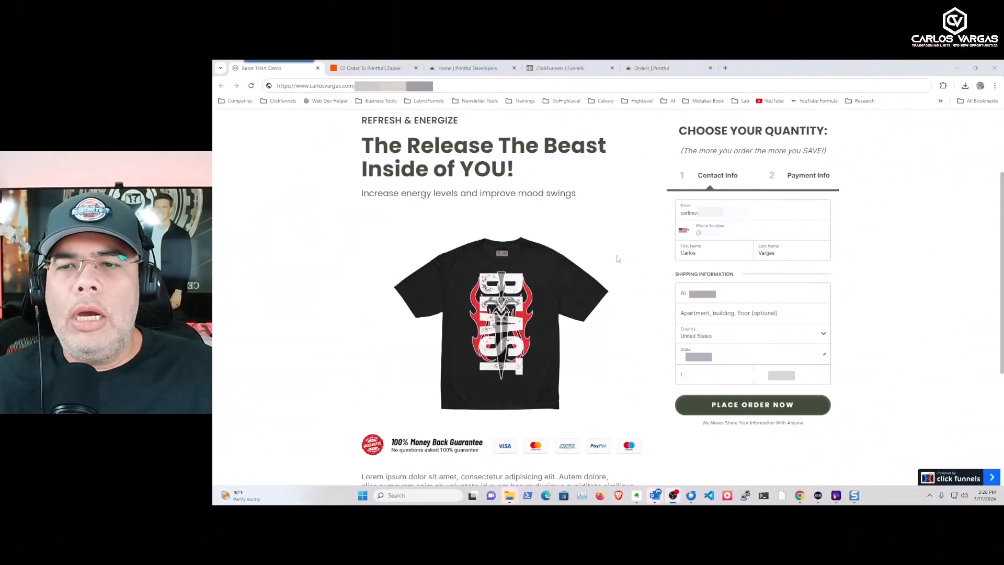
left_click(752, 293)
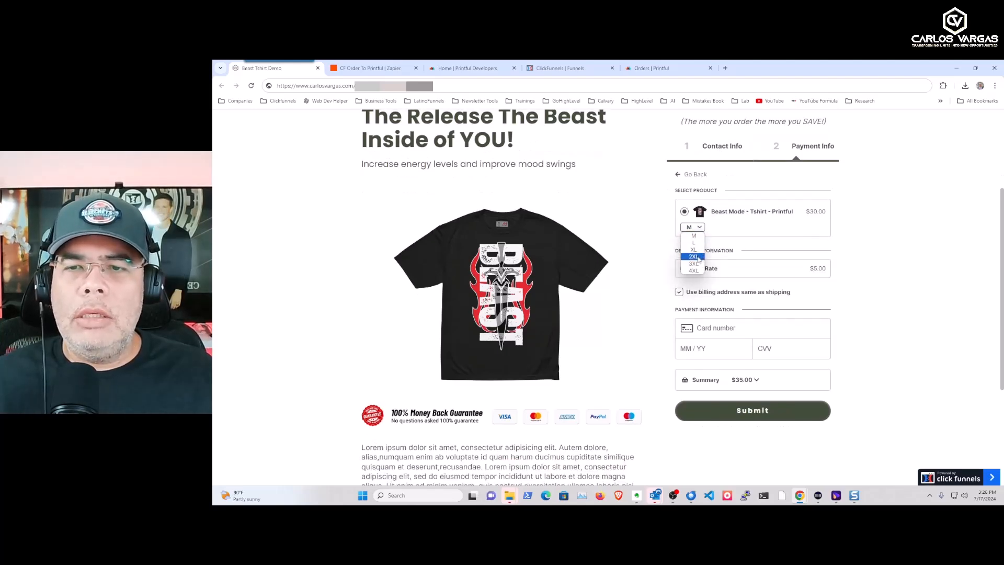
left_click(693, 256)
type("1")
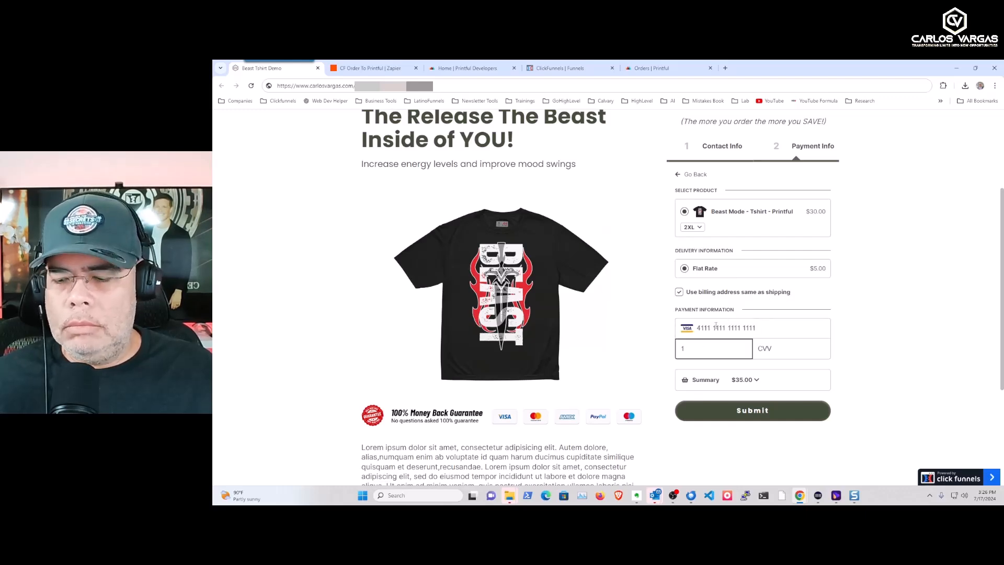
type("245")
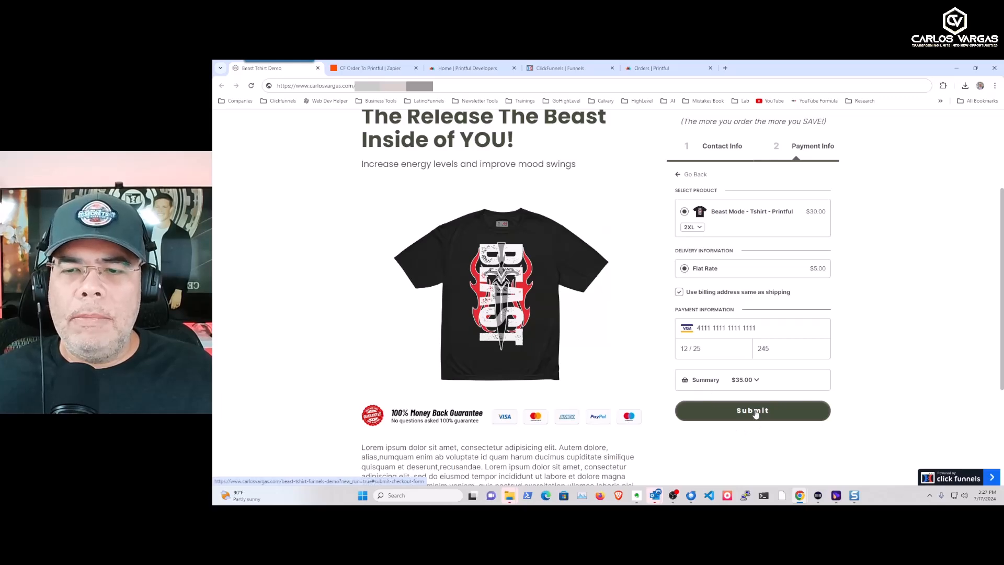
- Submit the T-shirt order and check the thank-you page for paid order #1249
left_click(751, 410)
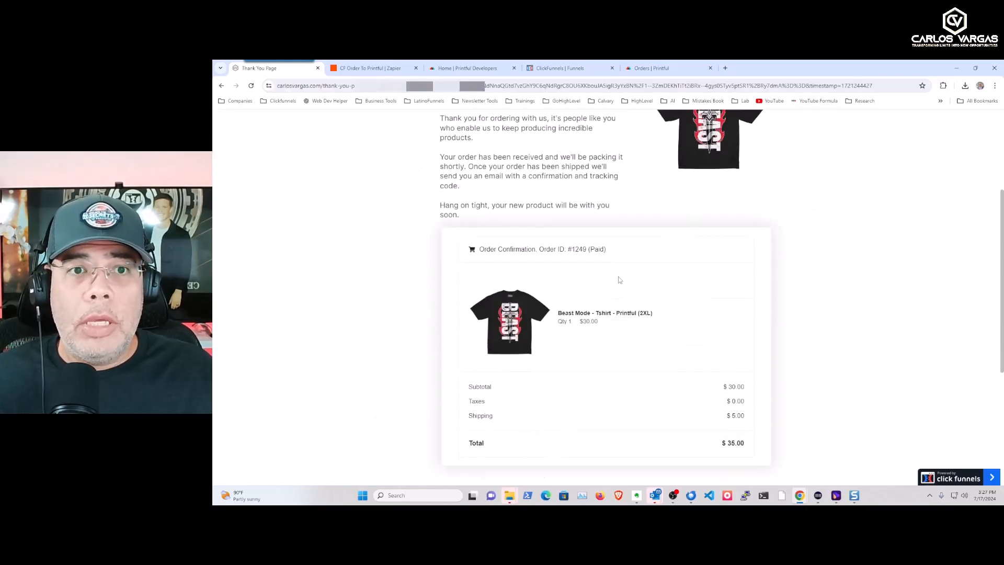
scroll("down", 3)
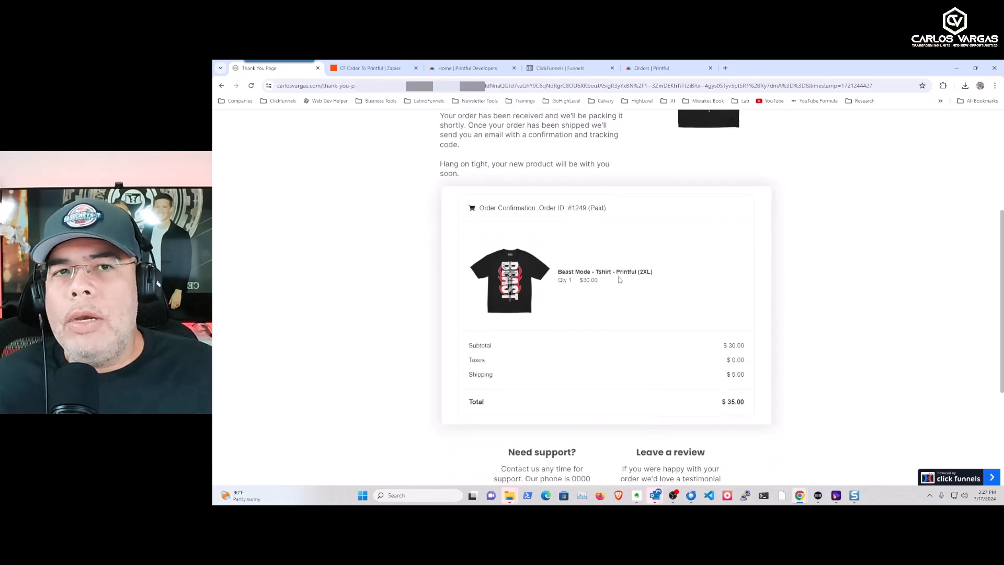
left_click(368, 68)
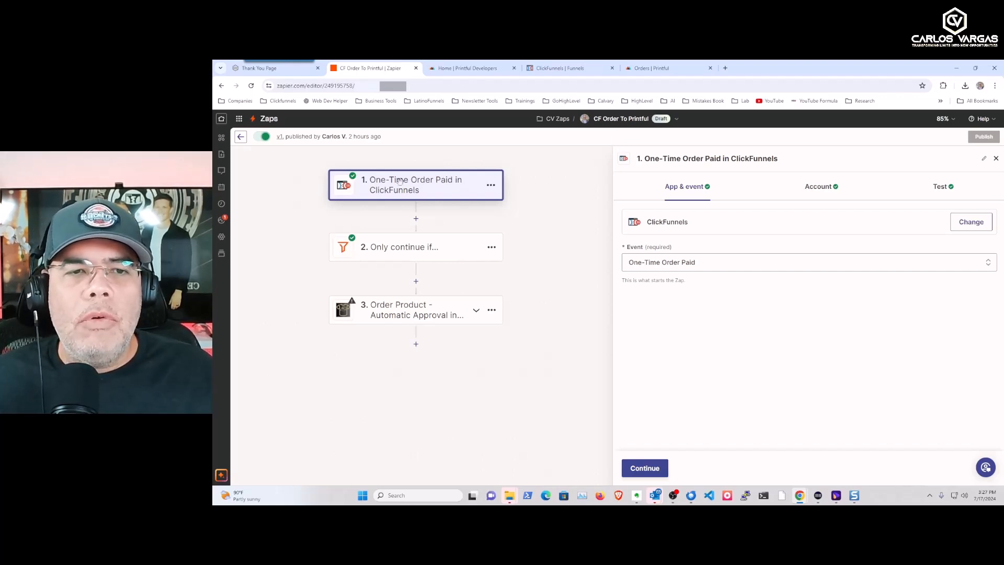
mouse_move(430, 187)
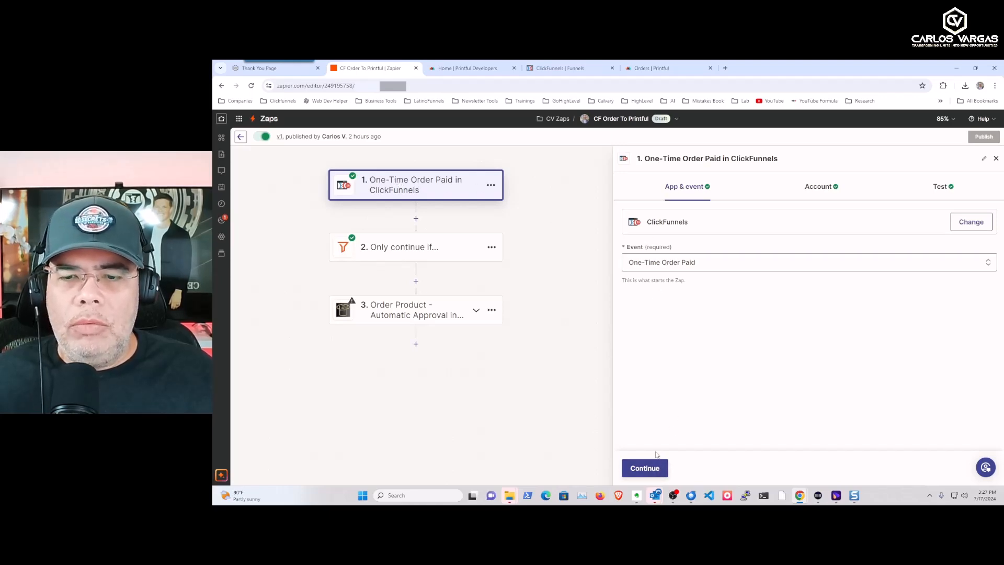
- Fetch new ClickFunnels records and use order #1249 ($35) as the trigger's test record
left_click(820, 186)
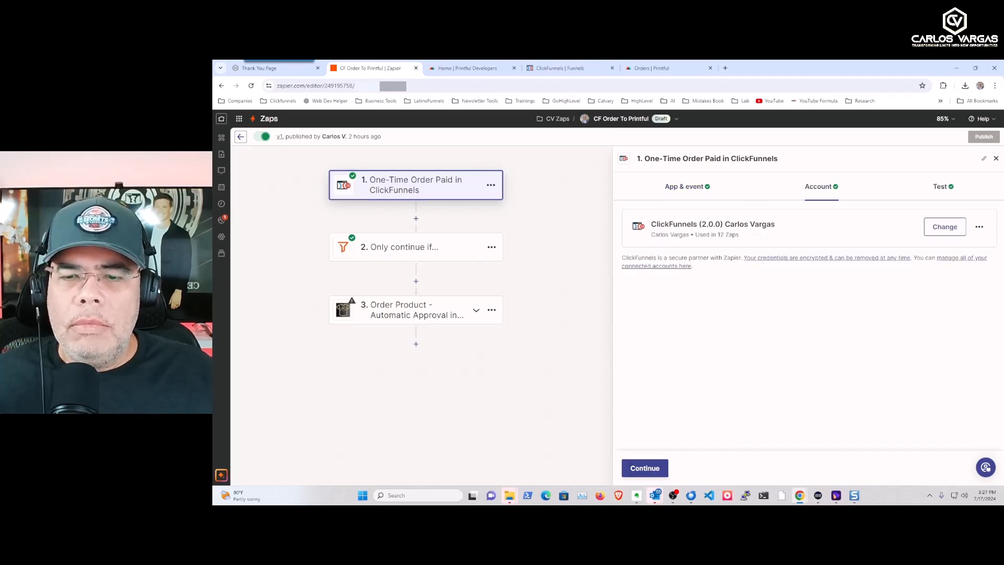
left_click(939, 186)
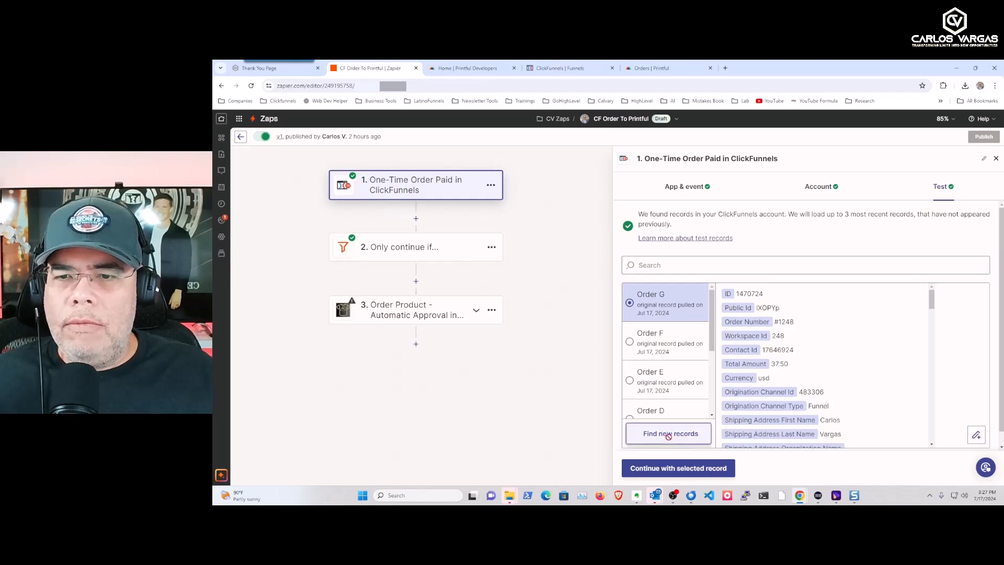
left_click(670, 434)
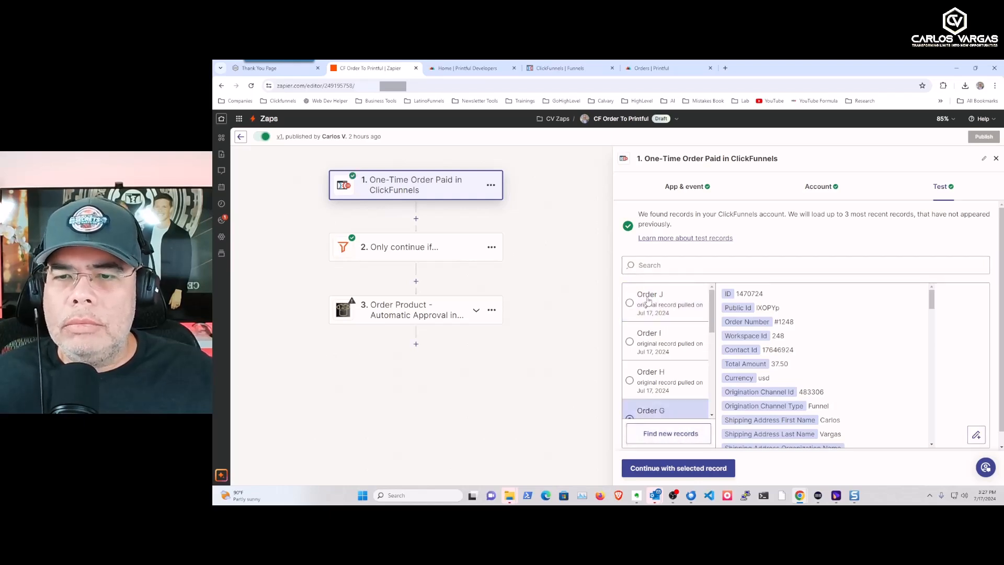
left_click(649, 293)
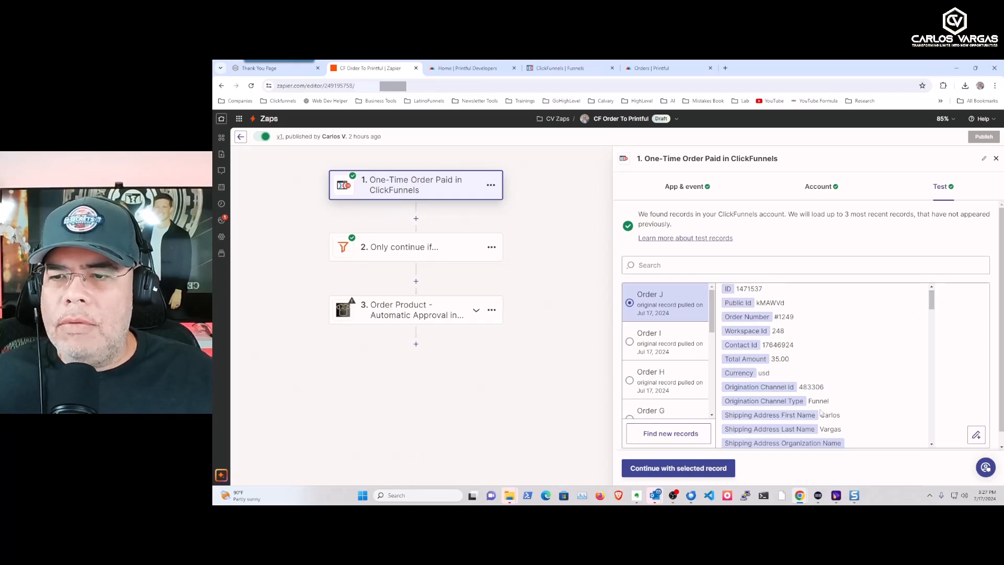
mouse_move(875, 379)
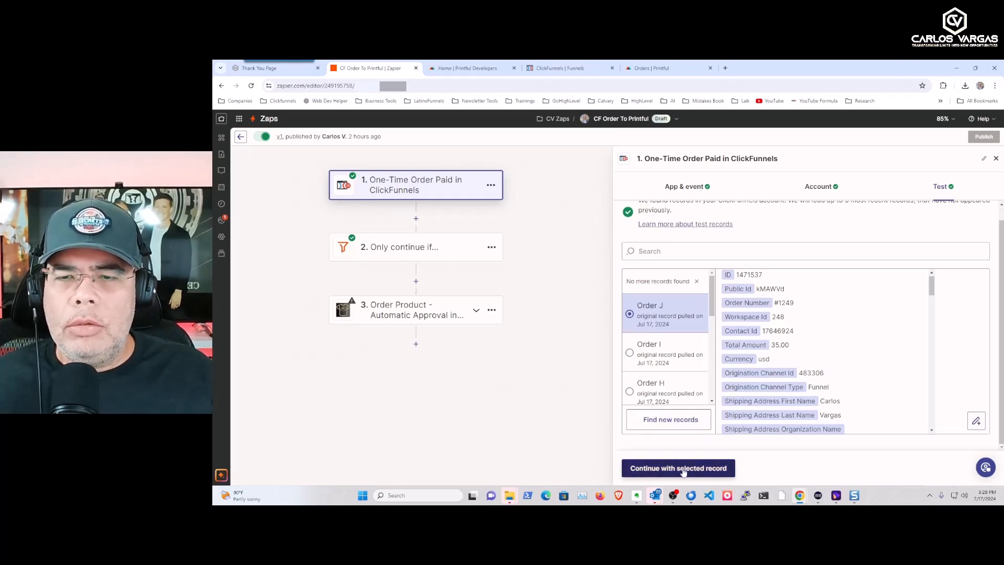
left_click(678, 467)
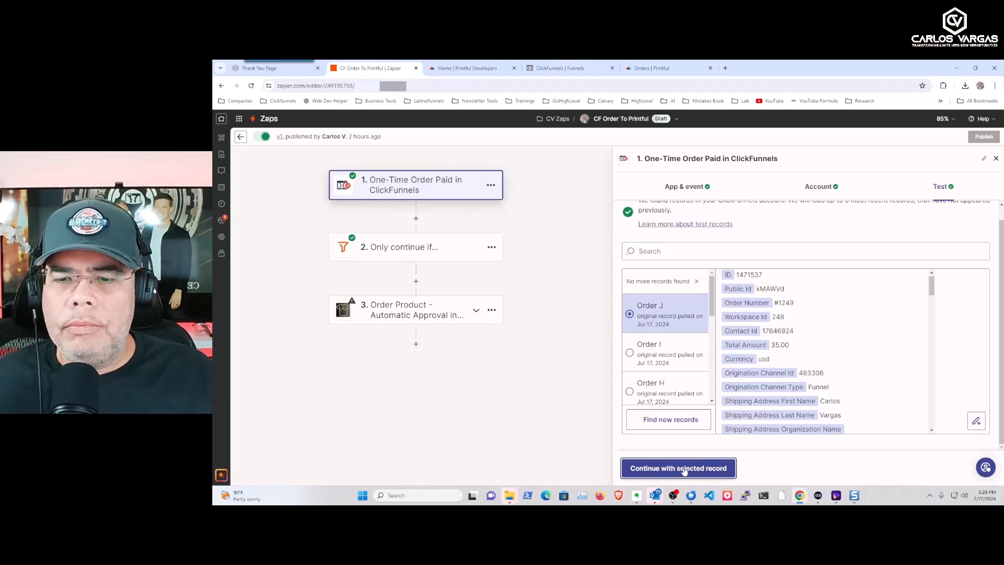
- Review the filter rule that the product name contains 'printful', and confirm the record passes
left_click(677, 468)
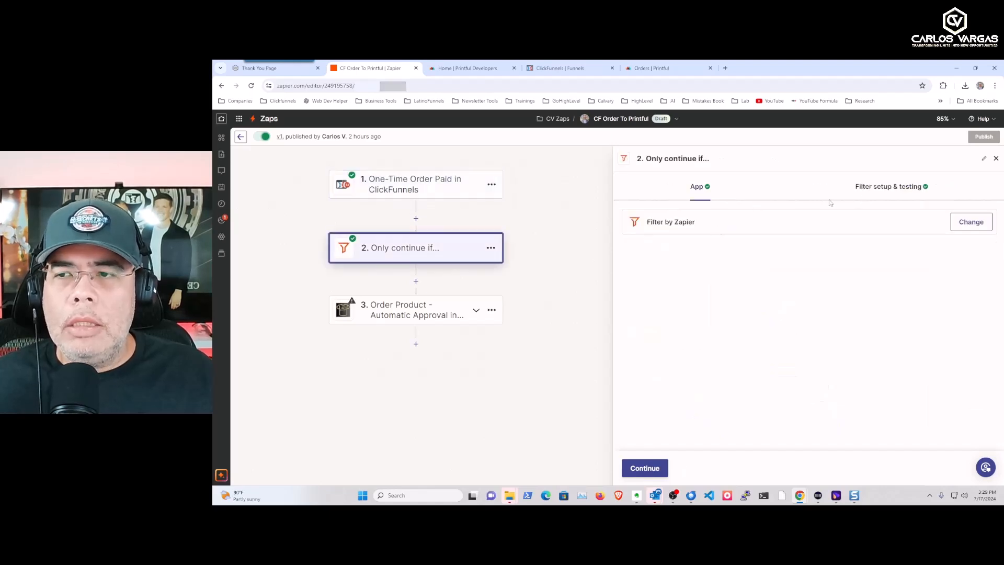
left_click(644, 467)
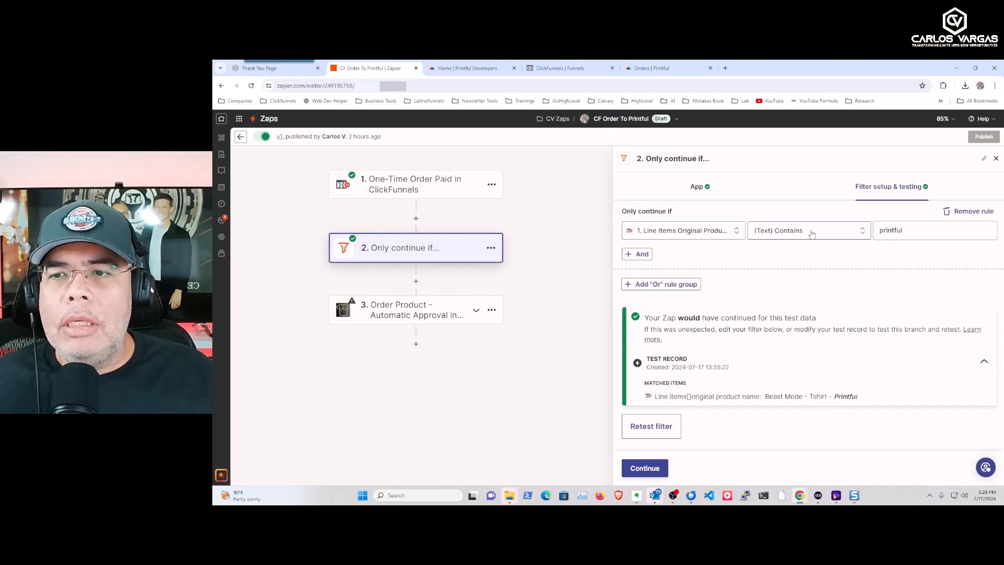
mouse_move(881, 256)
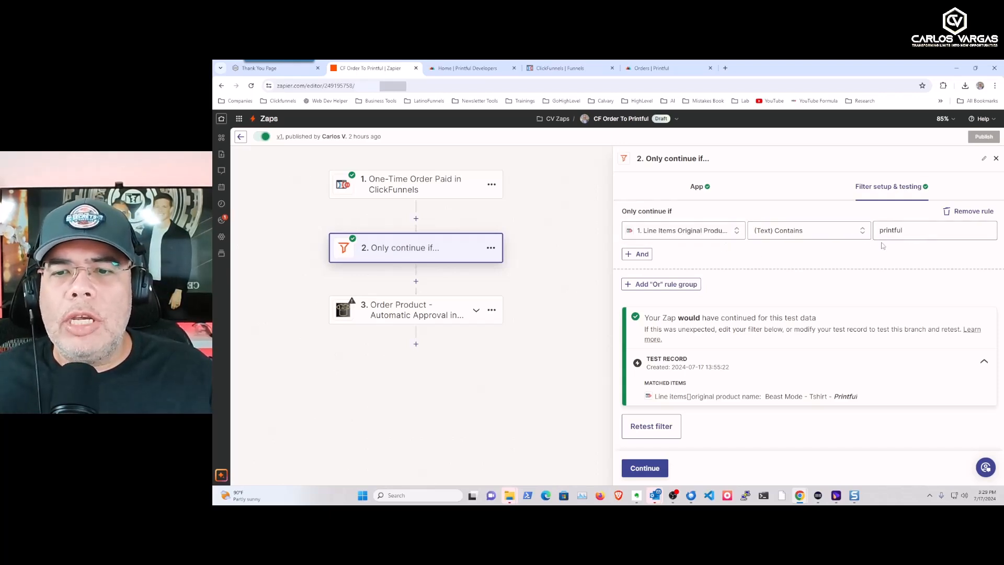
mouse_move(837, 361)
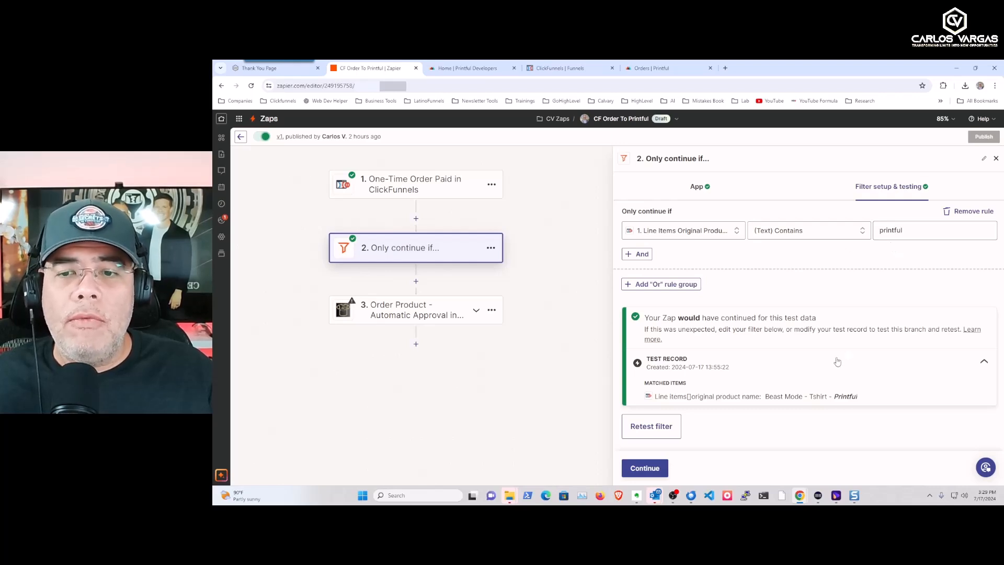
mouse_move(581, 388)
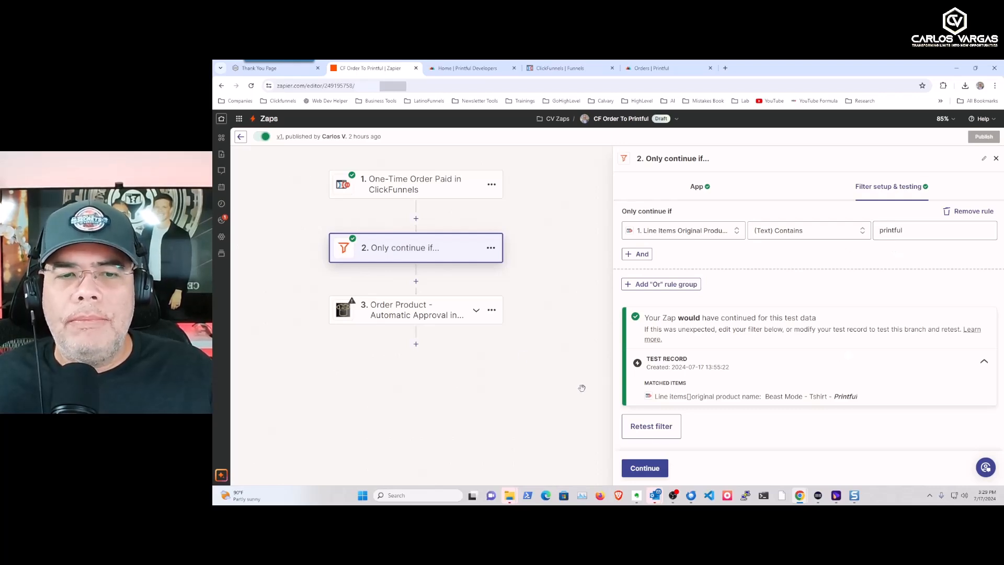
left_click(644, 467)
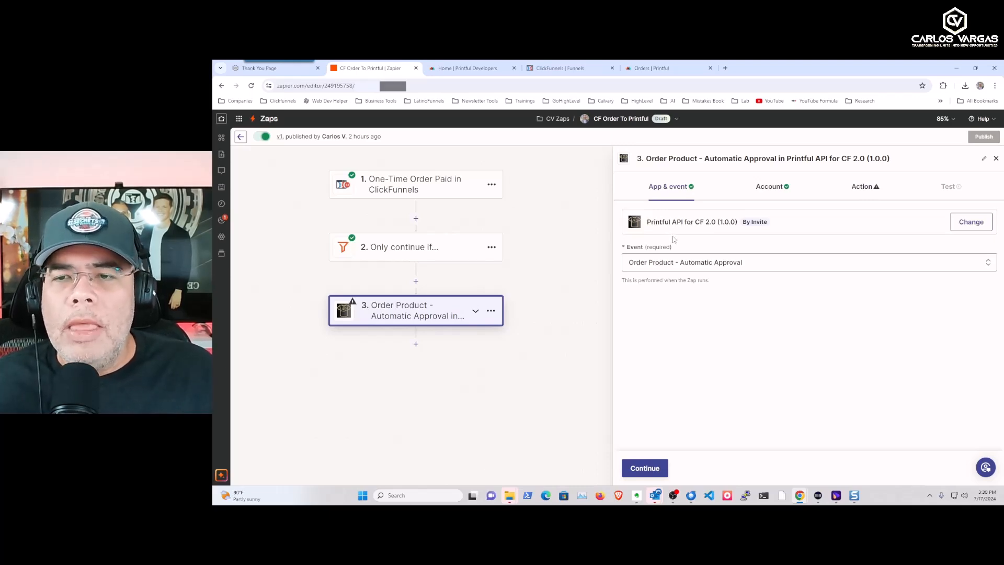
- Set the Printful step's event to Order Product - Automatic Approval
left_click(806, 262)
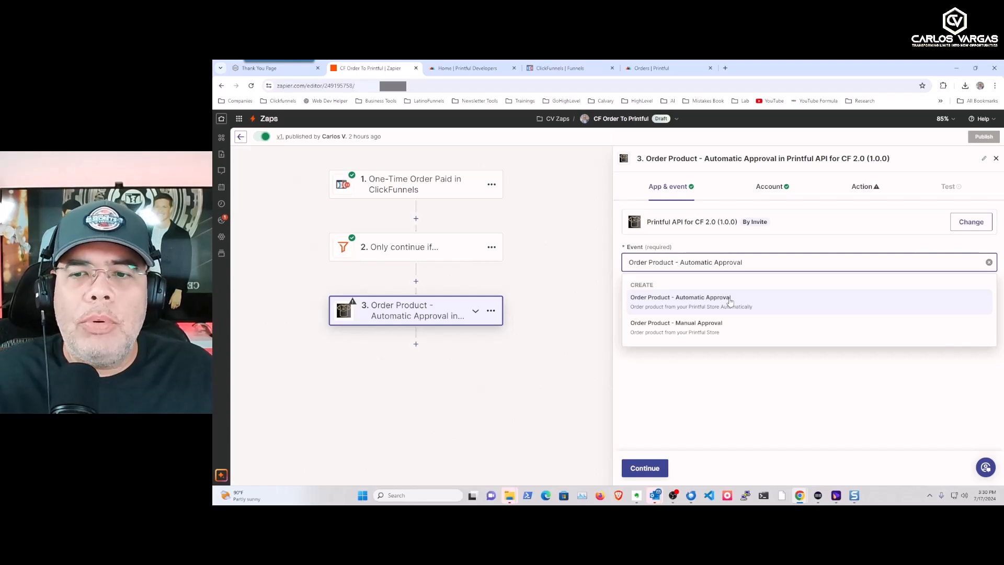
mouse_move(678, 326)
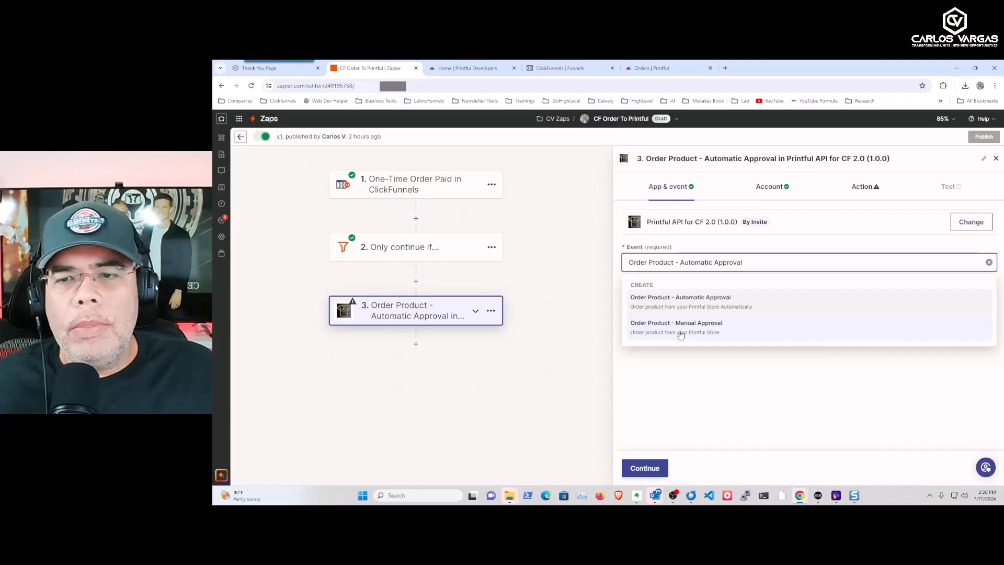
left_click(680, 296)
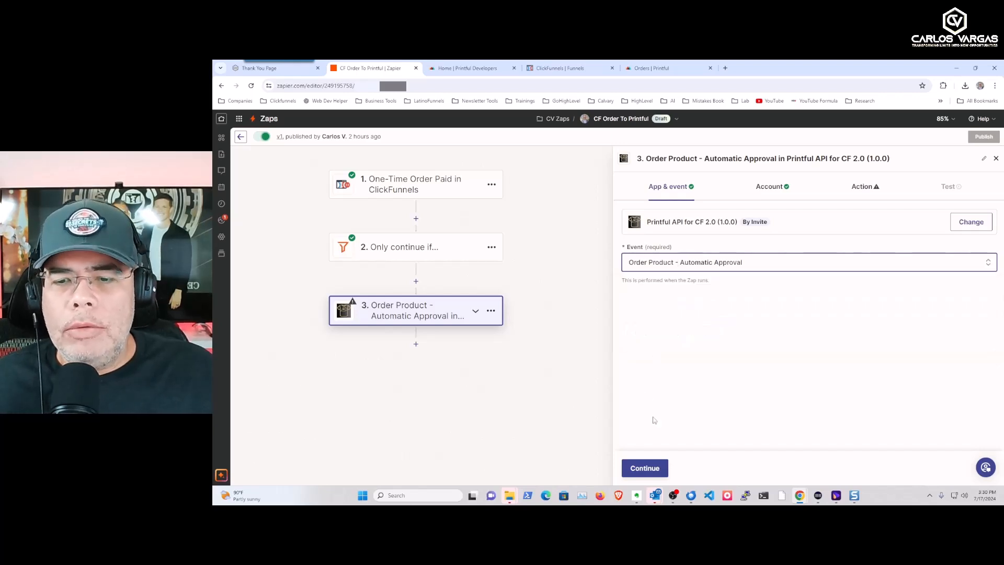
left_click(772, 186)
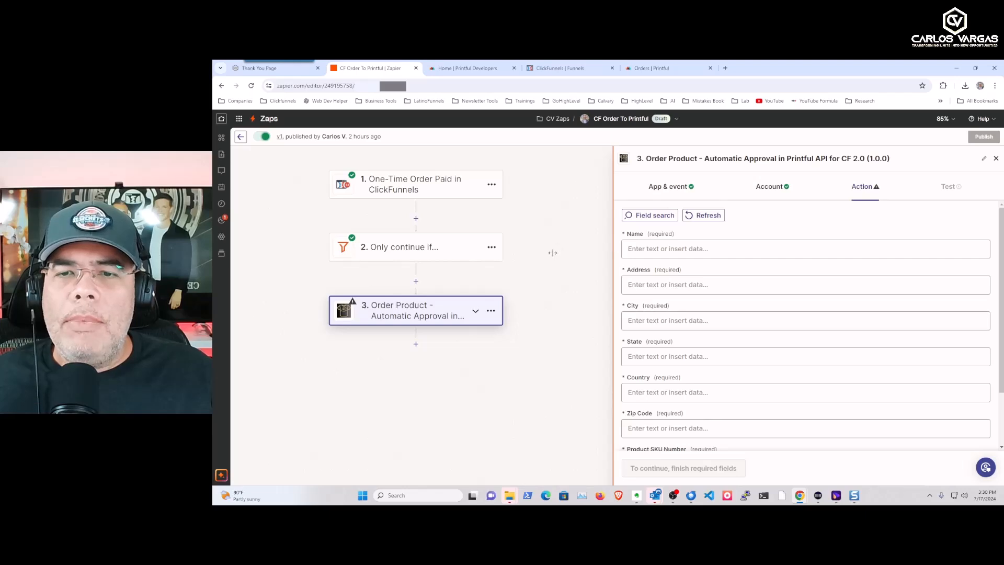
- Map order data into Name, Address, City, State (region), Country, Zip, SKU and Quantity
left_click(804, 248)
type("state")
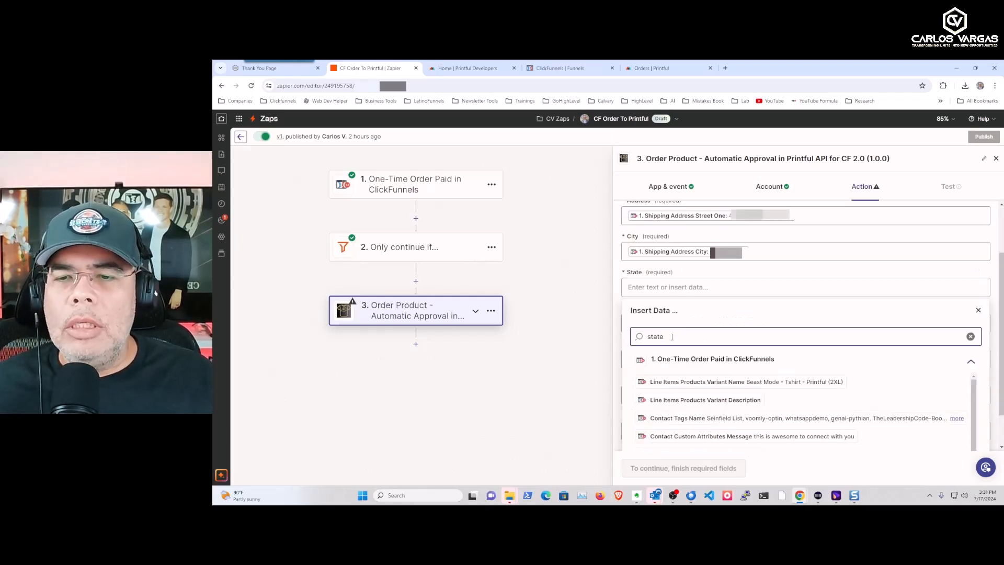
type("region")
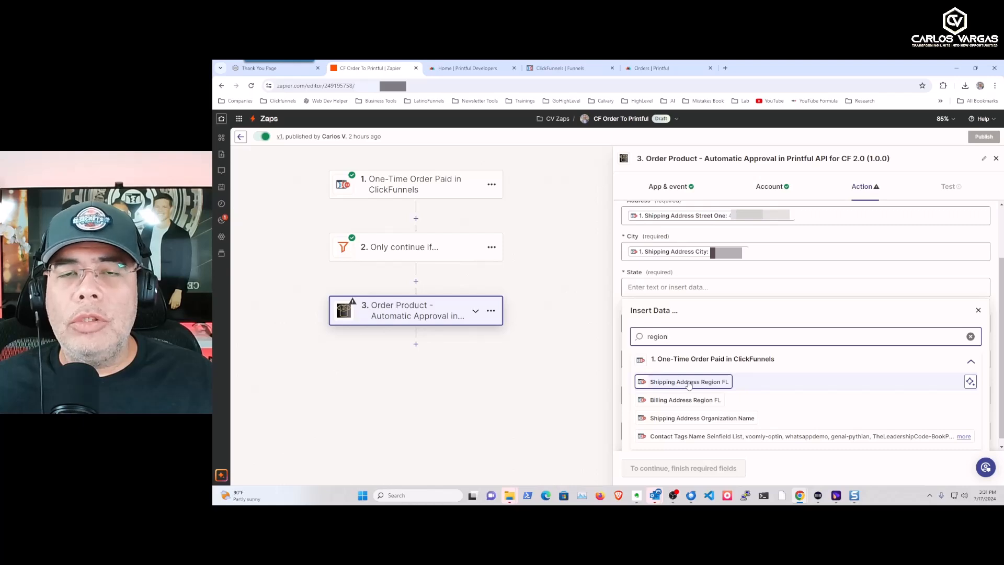
left_click(688, 381)
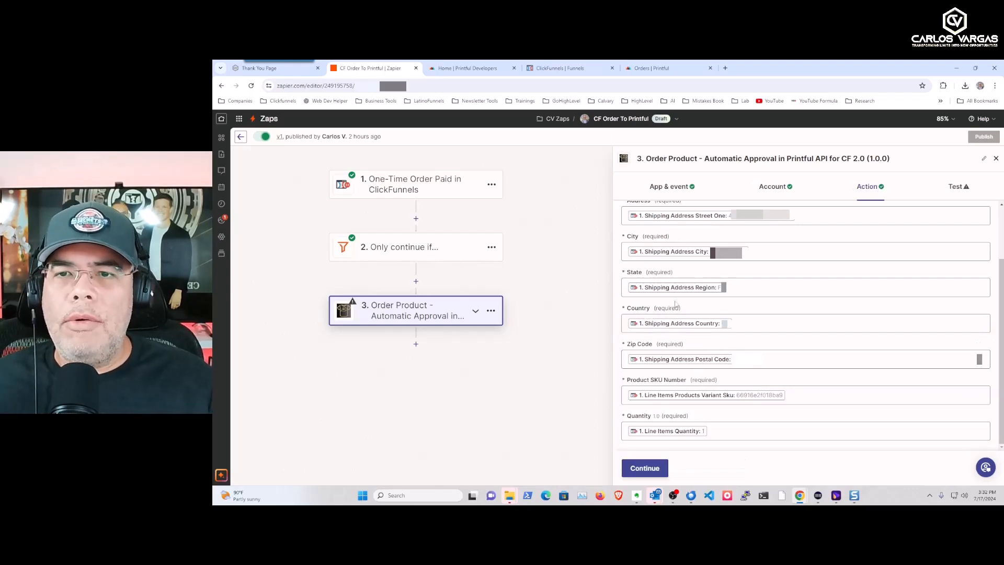
left_click(644, 468)
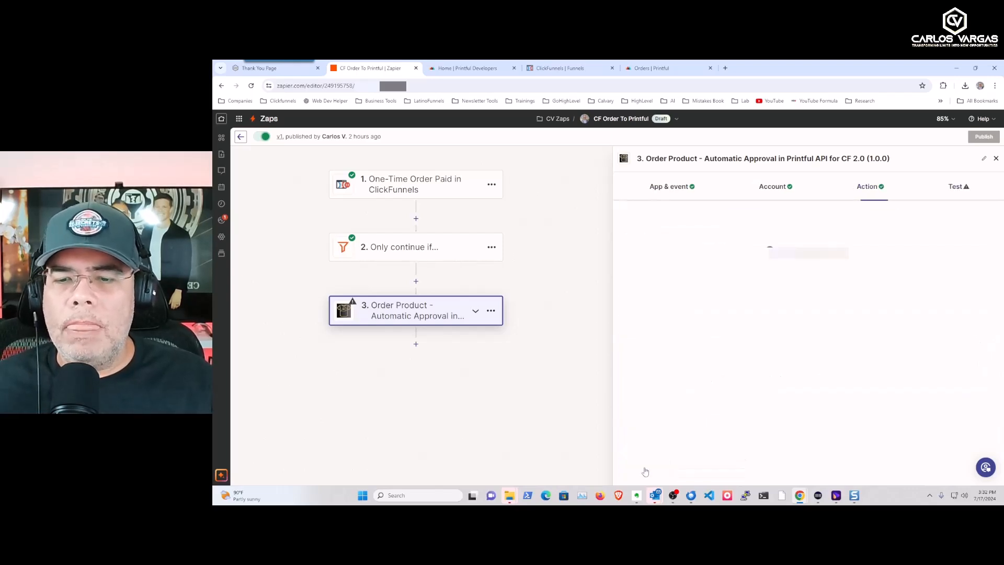
left_click(958, 186)
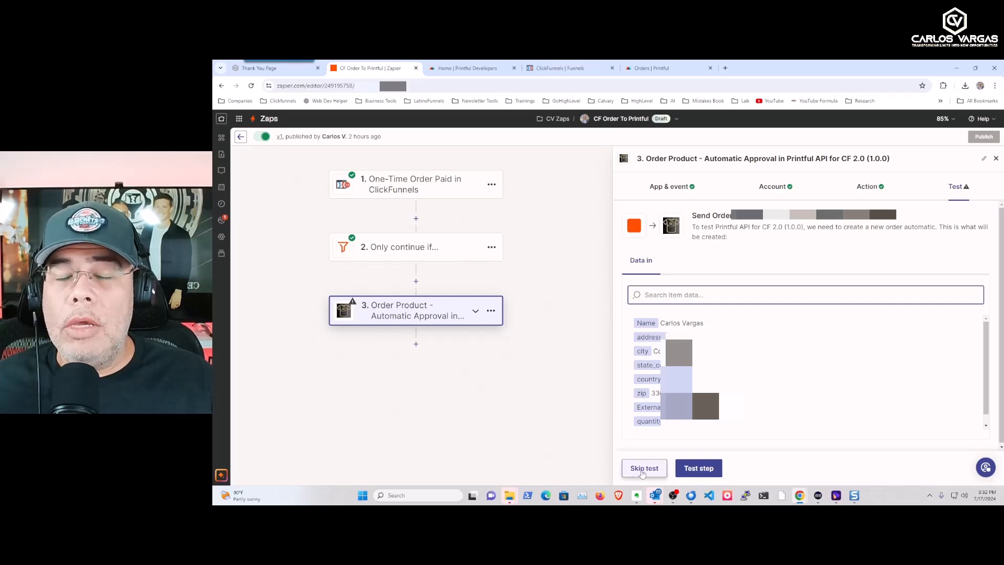